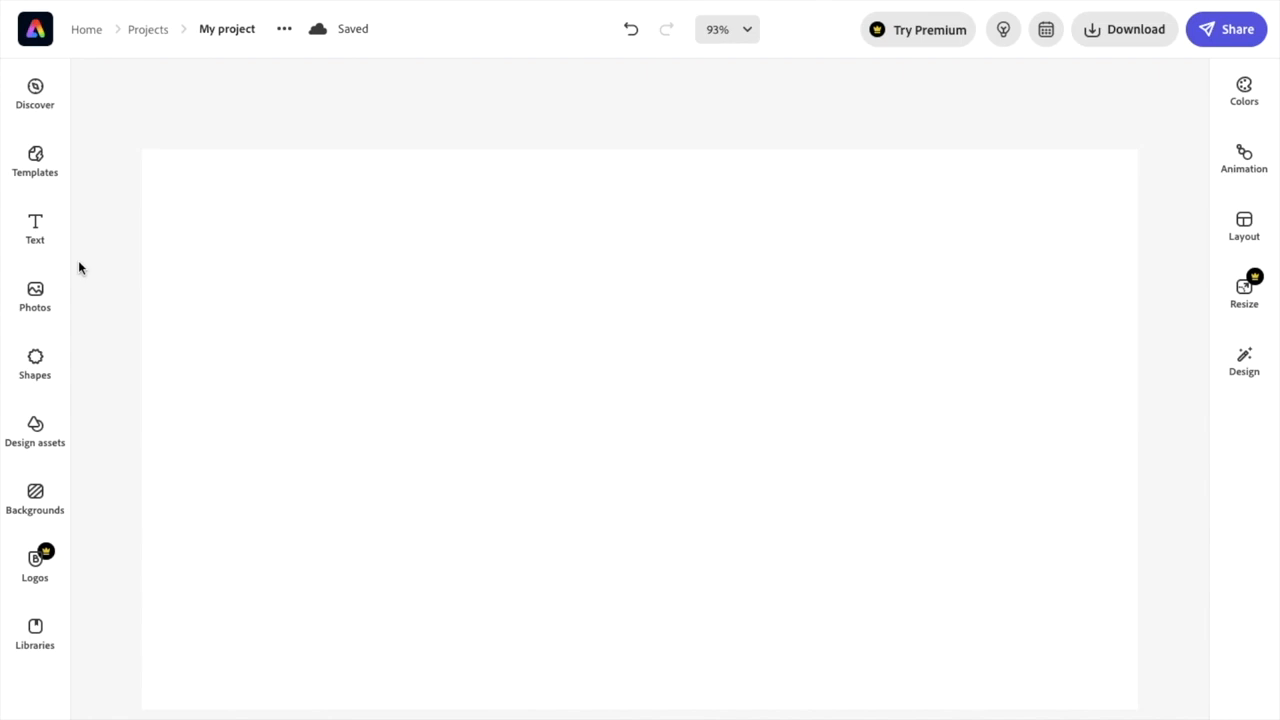
{"action": "mouse_move", "coordinate": [34, 297]}
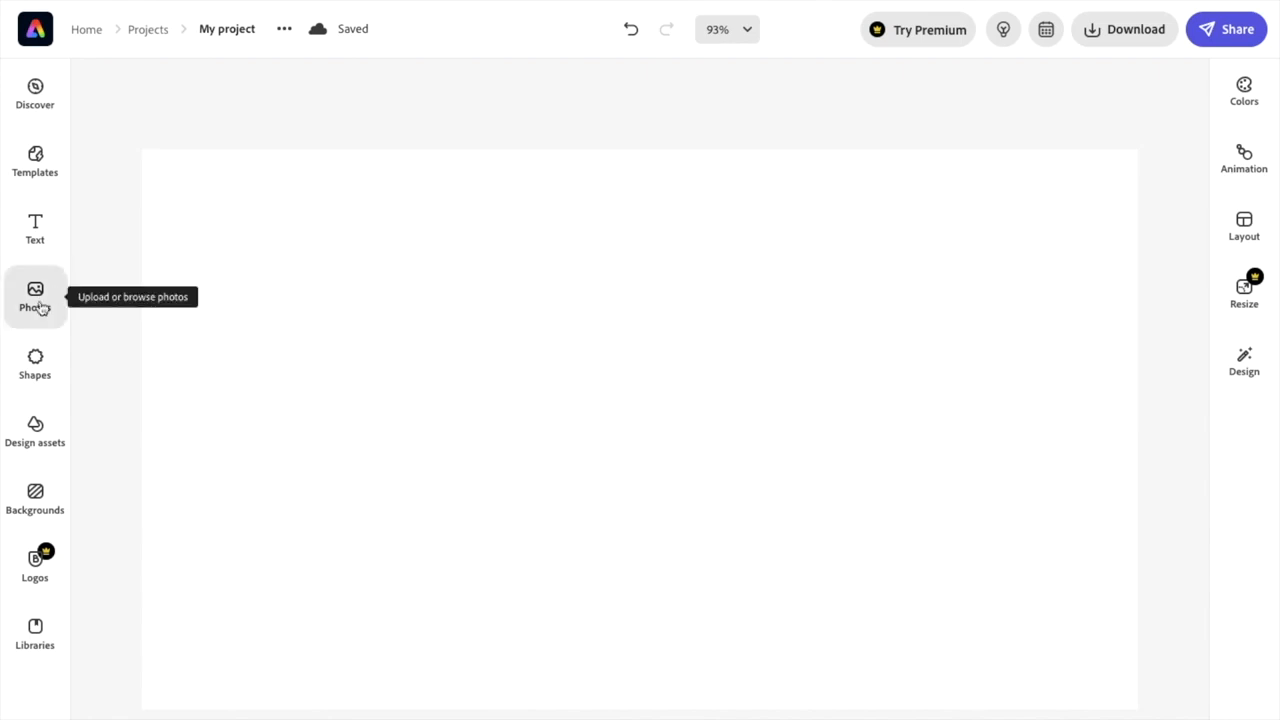
Step: Search Photos for 'cat', dismiss the premium offer, and add the free gray tabby photo
{"action": "left_click", "coordinate": [34, 296]}
{"action": "type", "text": "cat"}
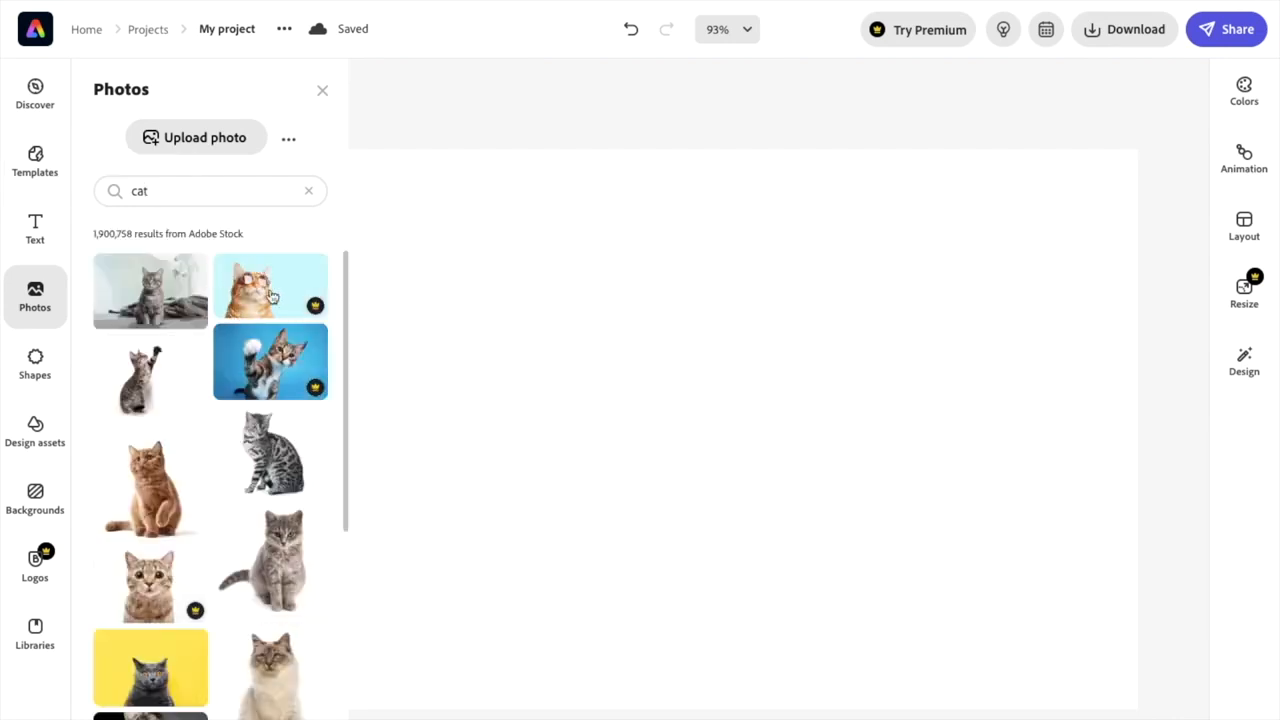
{"action": "left_click", "coordinate": [270, 287]}
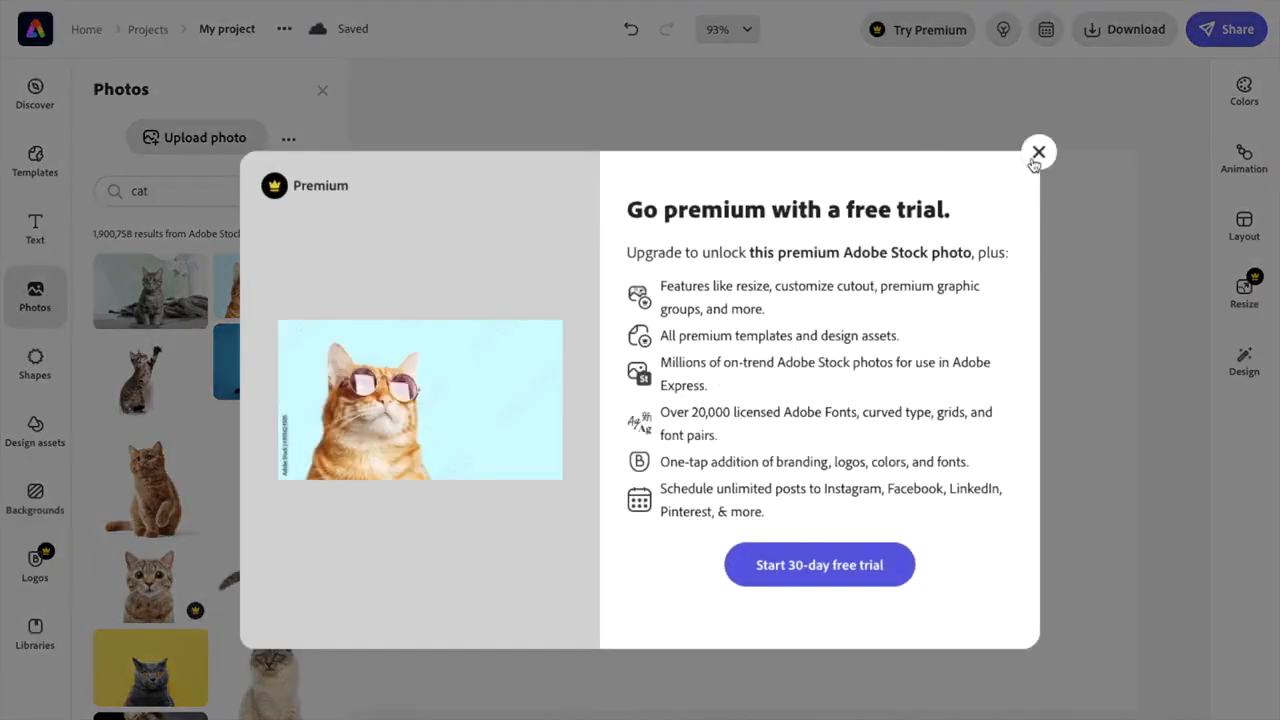
{"action": "left_click", "coordinate": [1038, 151]}
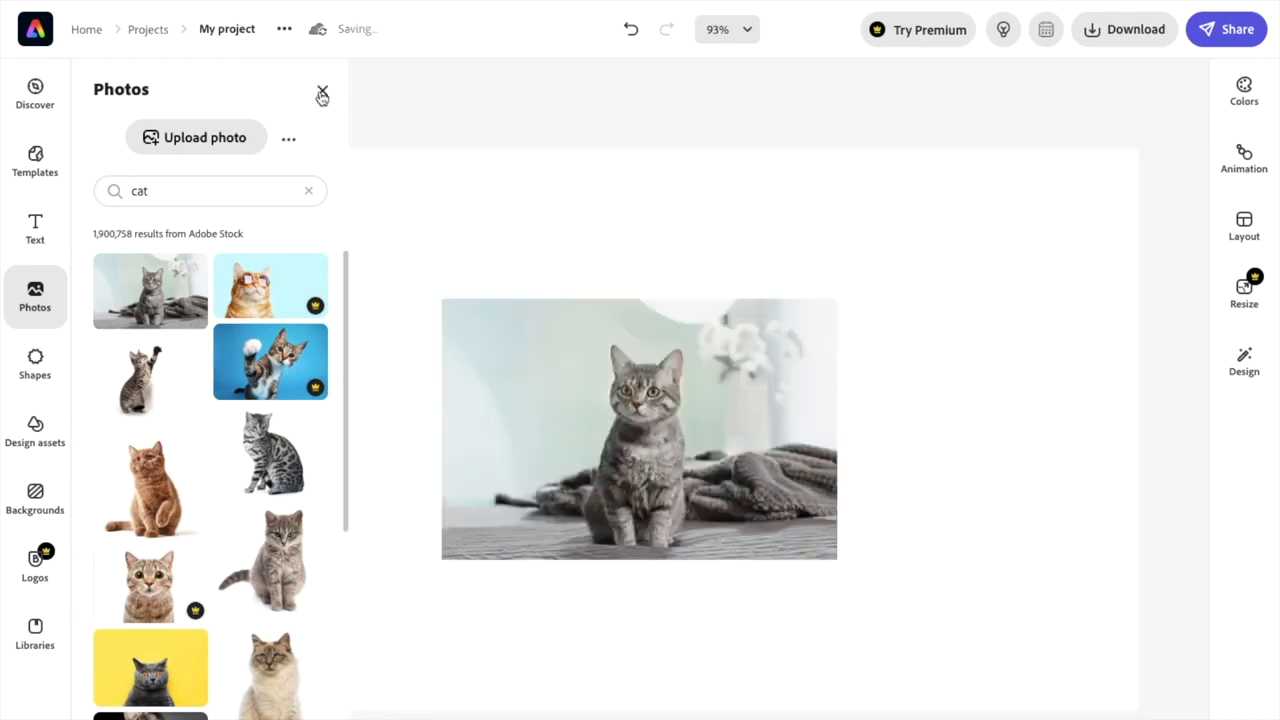
Step: Close the Photos panel and select the tabby cat image on the canvas
{"action": "left_click", "coordinate": [322, 96]}
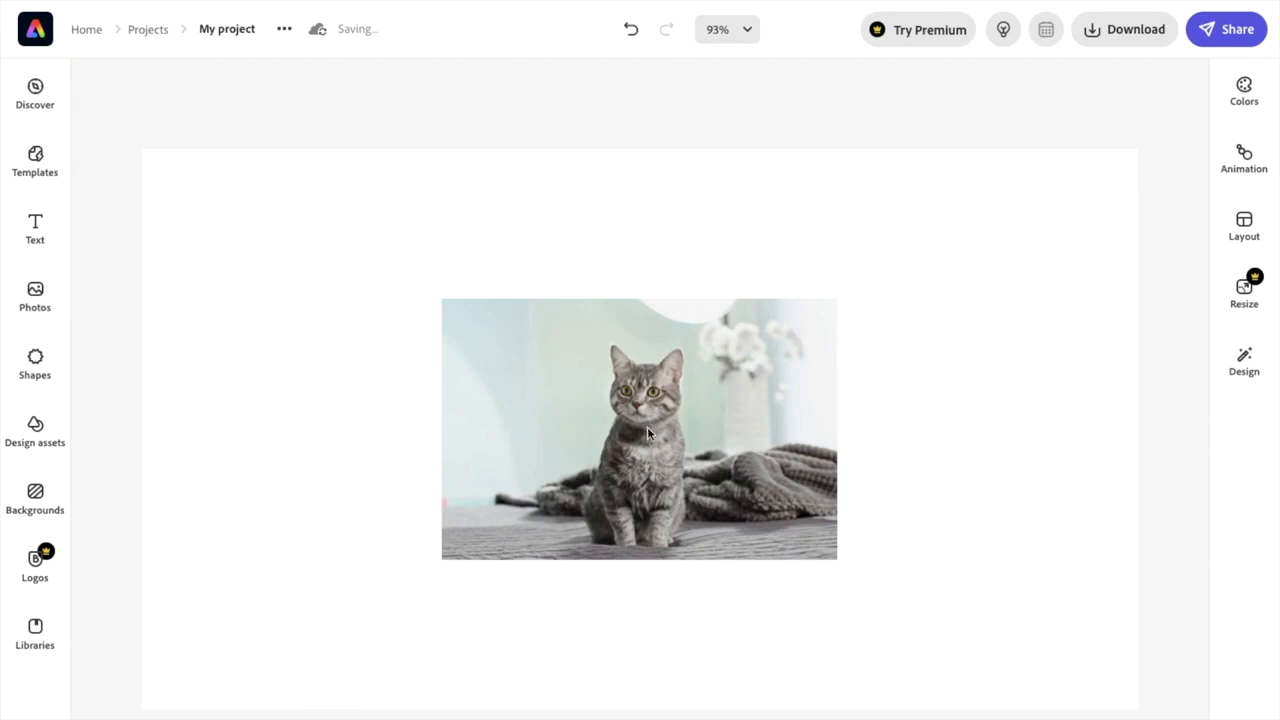
{"action": "left_click", "coordinate": [647, 434]}
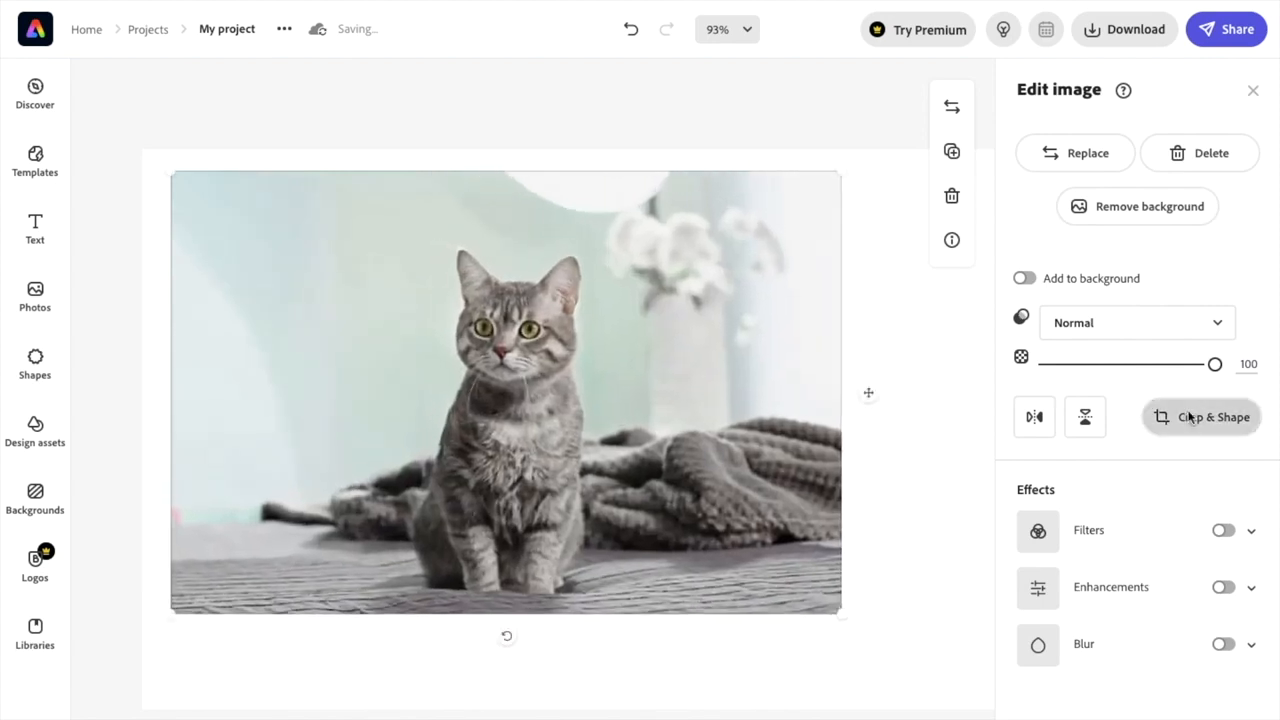
Step: Apply a circle crop shape with the cat repositioned to the center
{"action": "left_click", "coordinate": [1202, 417]}
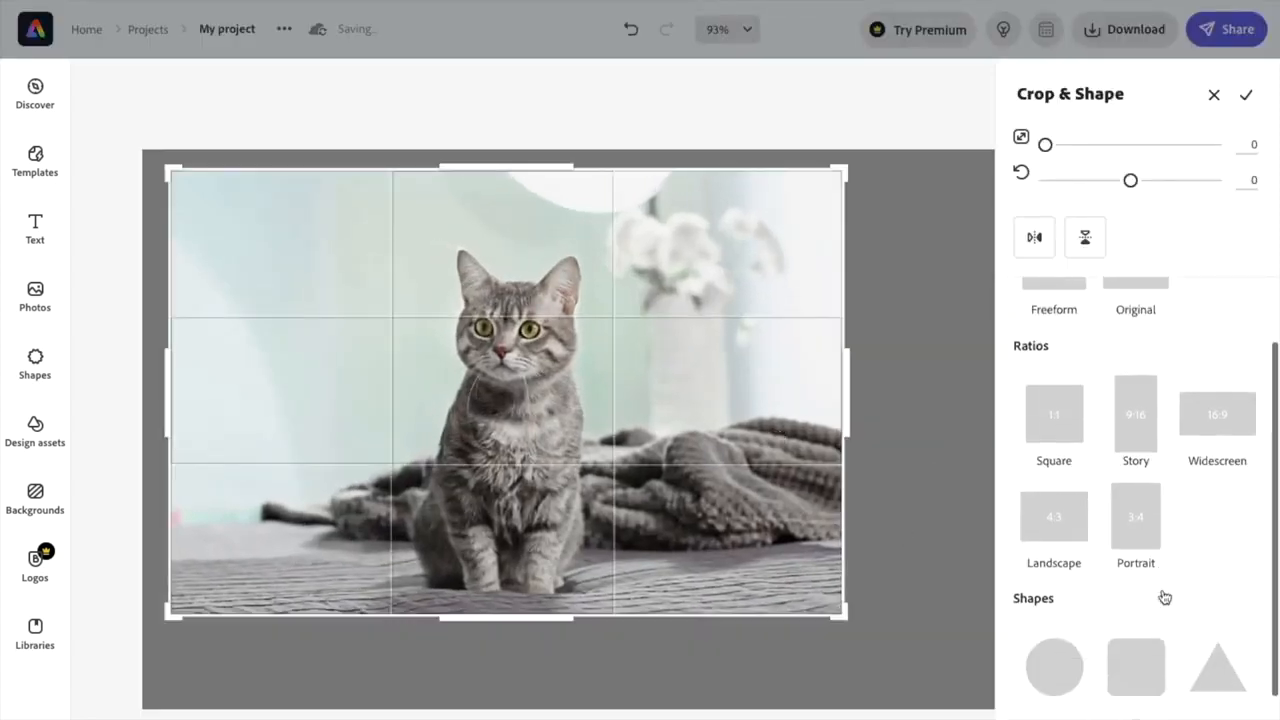
{"action": "left_click", "coordinate": [1053, 677]}
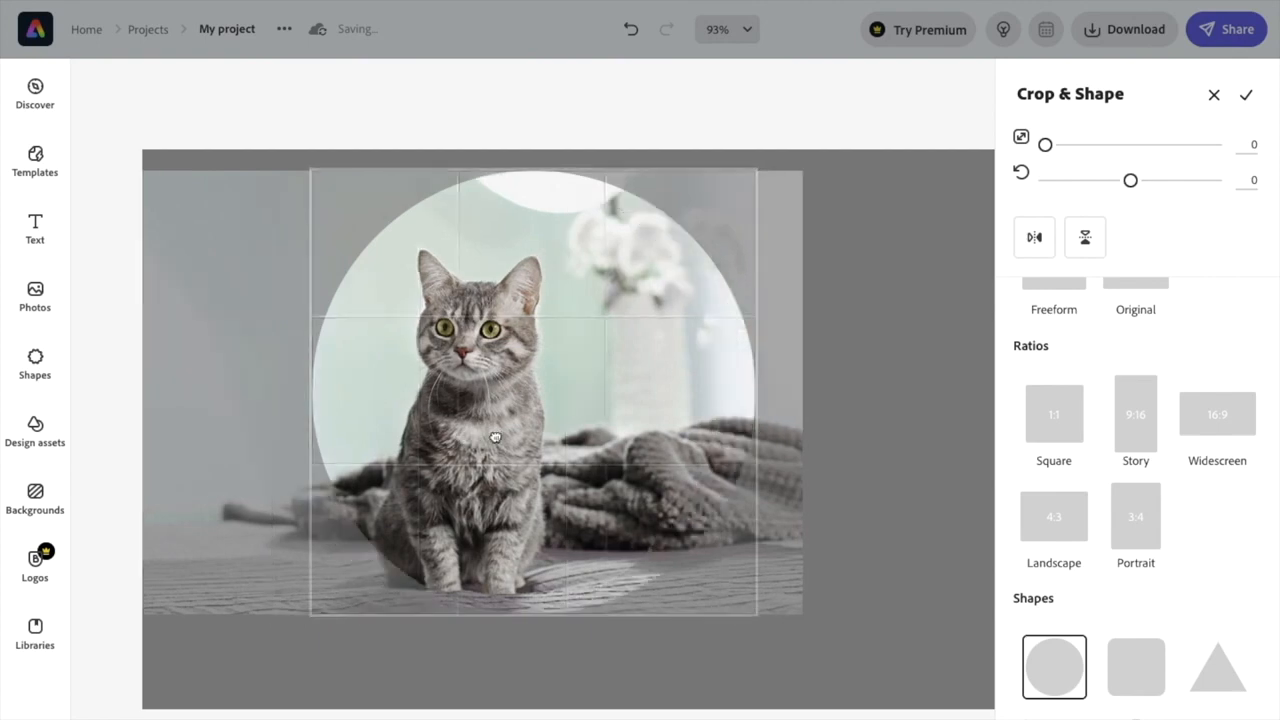
{"action": "left_click_drag", "start_coordinate": [495, 435], "coordinate": [558, 405]}
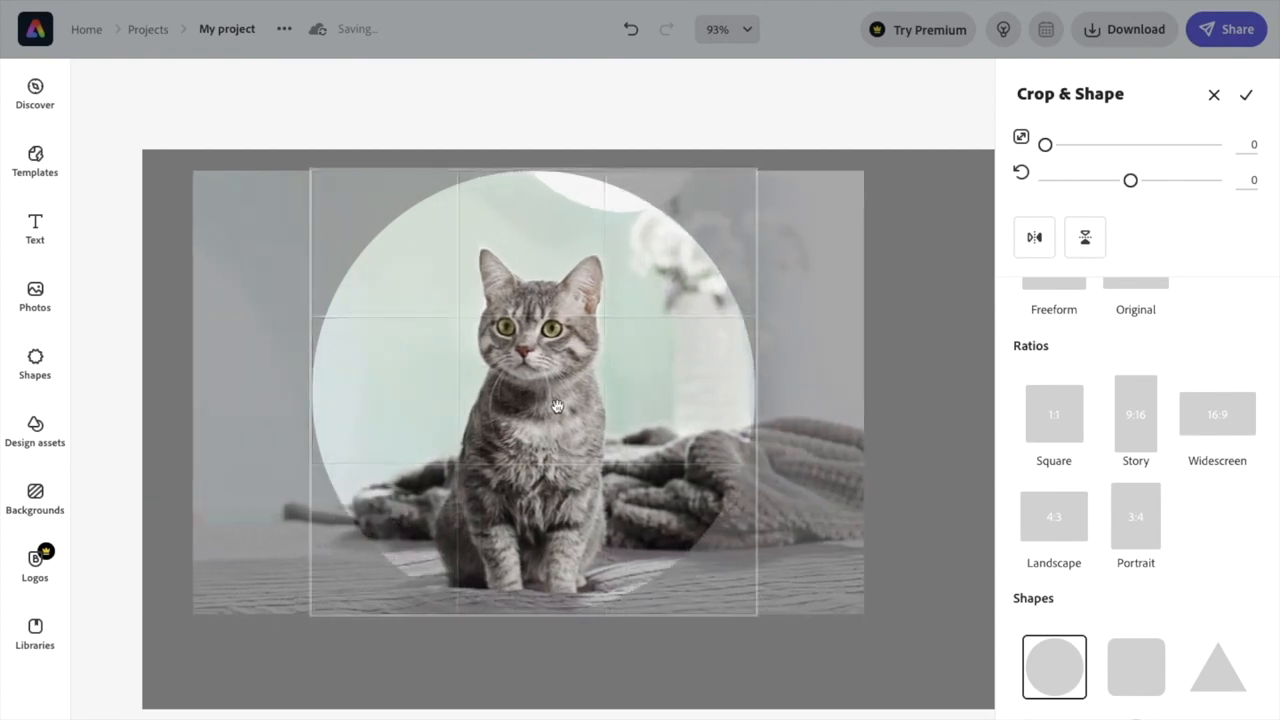
{"action": "left_click", "coordinate": [1246, 96]}
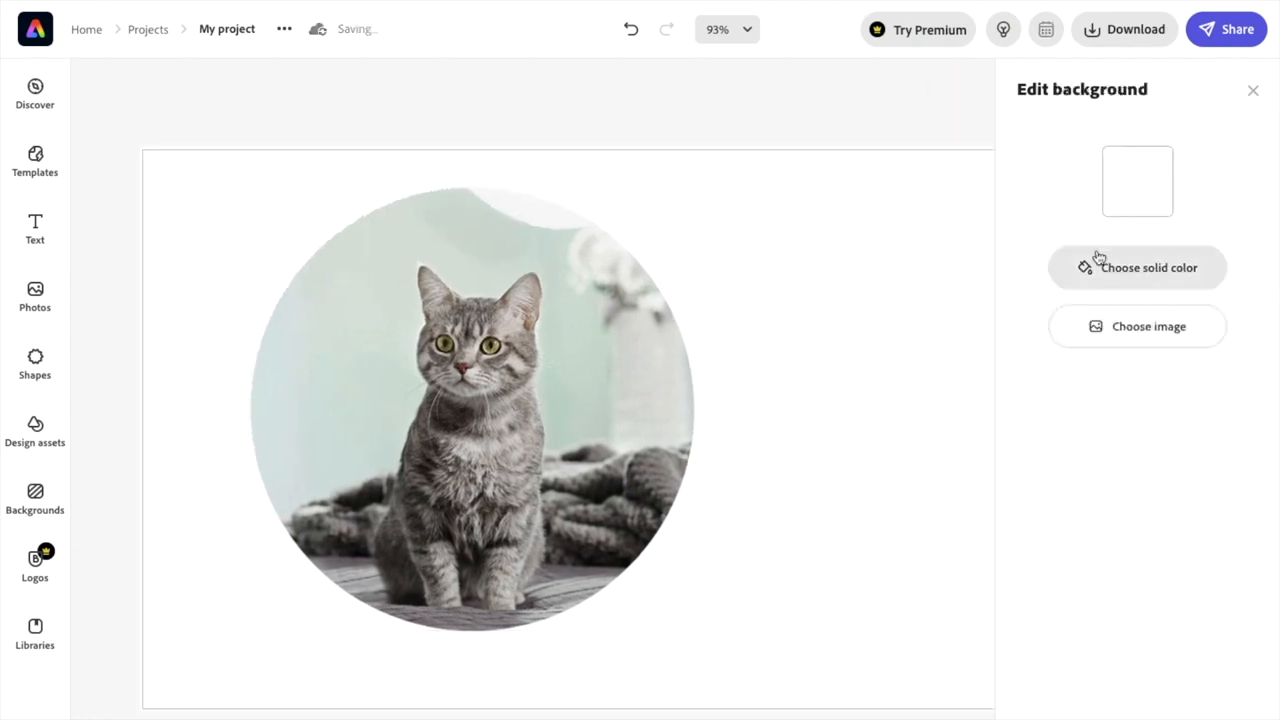
Step: Set the page background to a solid deep purple colour
{"action": "left_click", "coordinate": [1137, 267]}
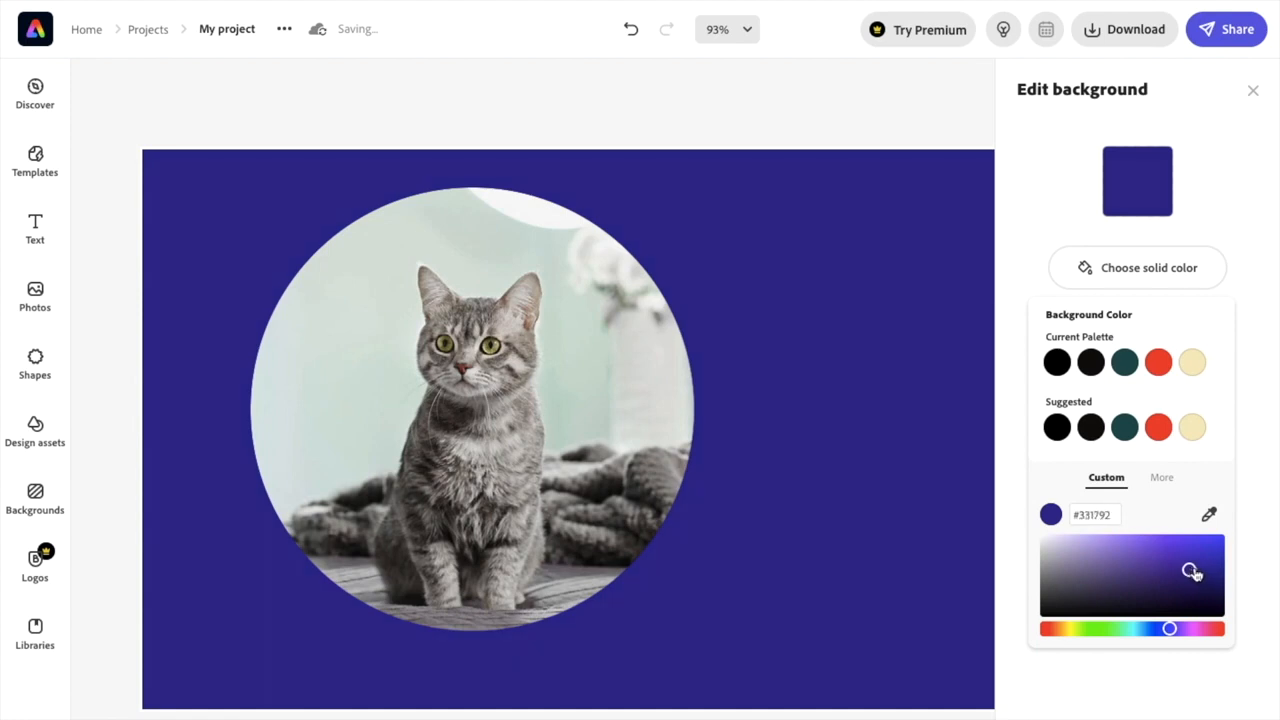
{"action": "left_click", "coordinate": [1252, 90]}
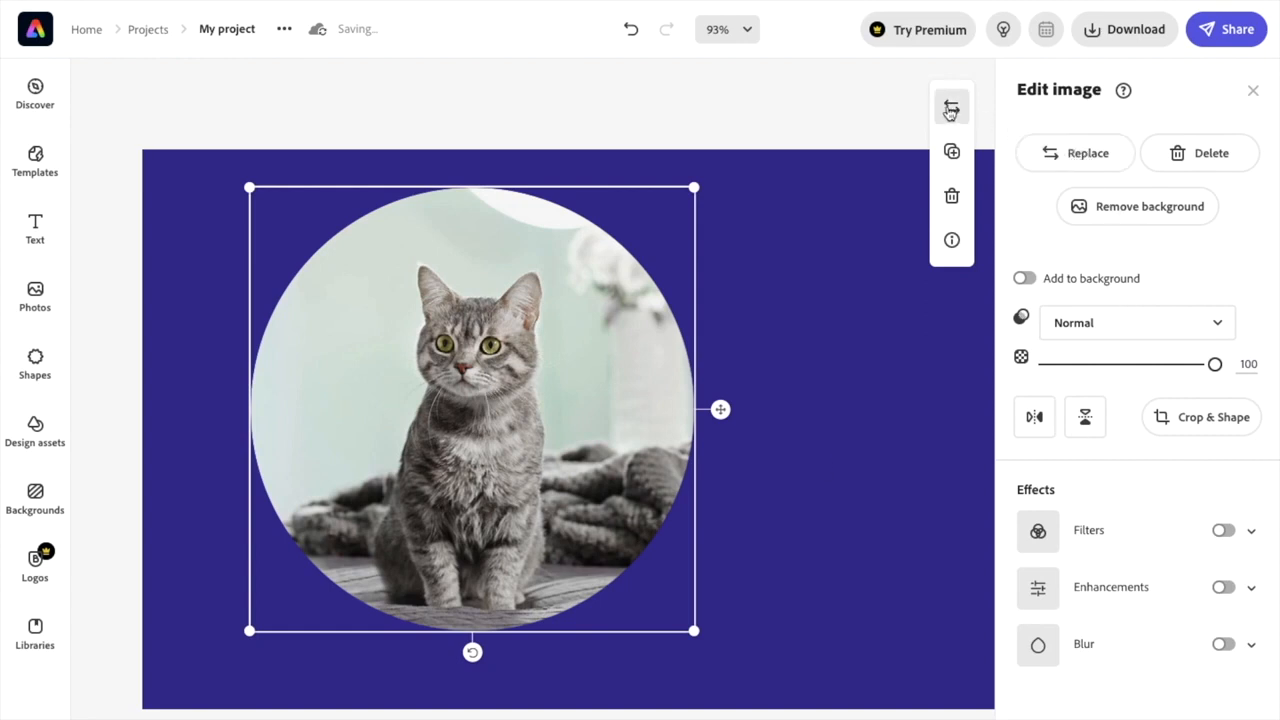
{"action": "mouse_move", "coordinate": [1058, 168]}
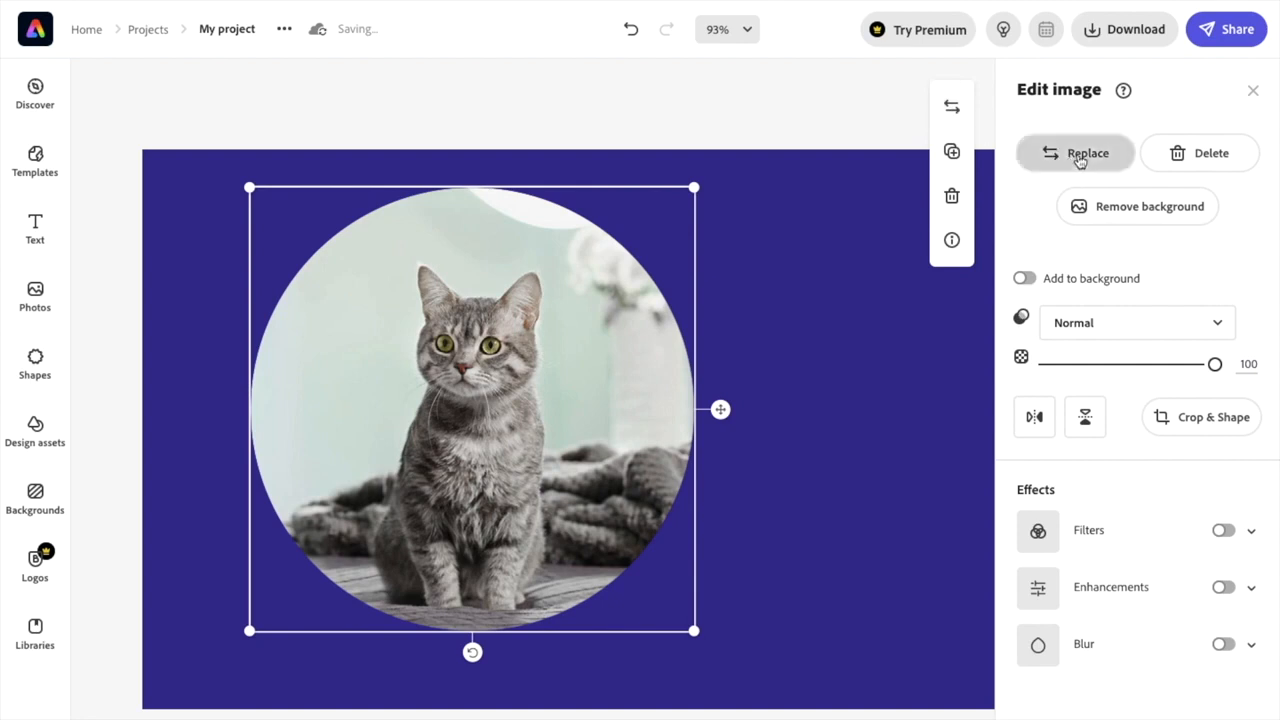
Step: Replace the tabby with the gray cat on yellow stock photo
{"action": "left_click", "coordinate": [1075, 153]}
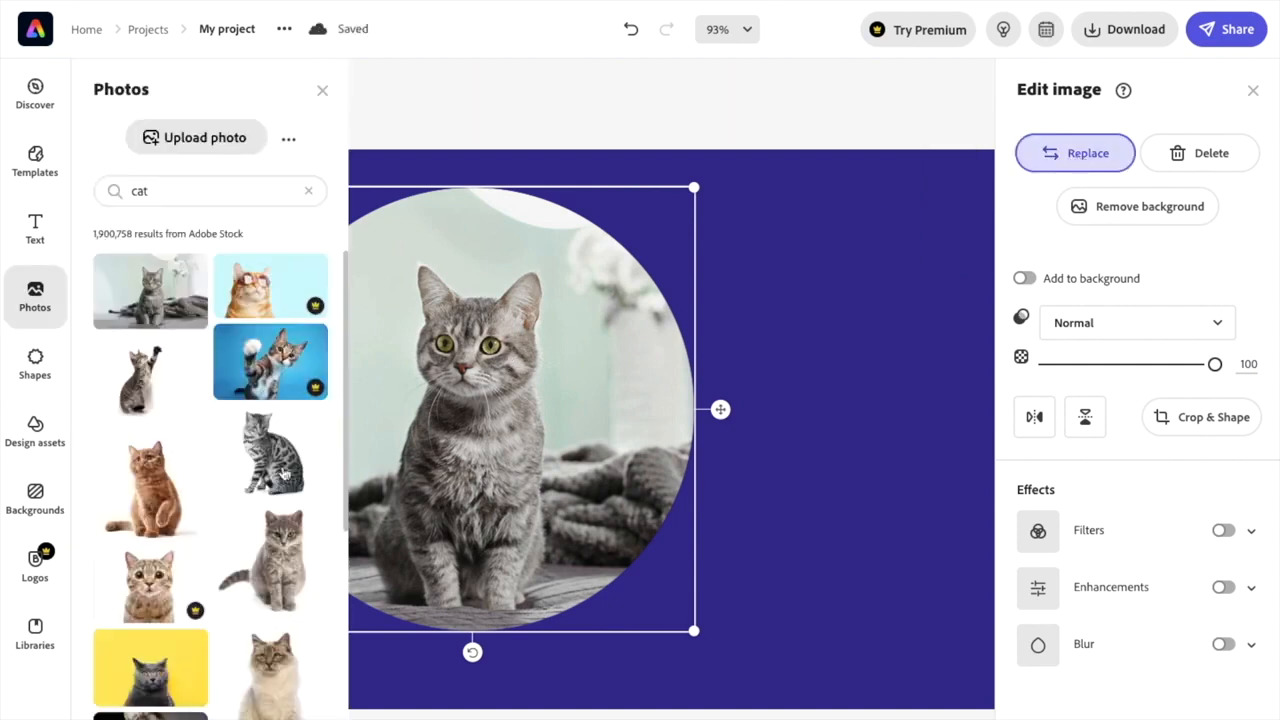
{"action": "scroll", "scroll_direction": "down", "scroll_amount": 3}
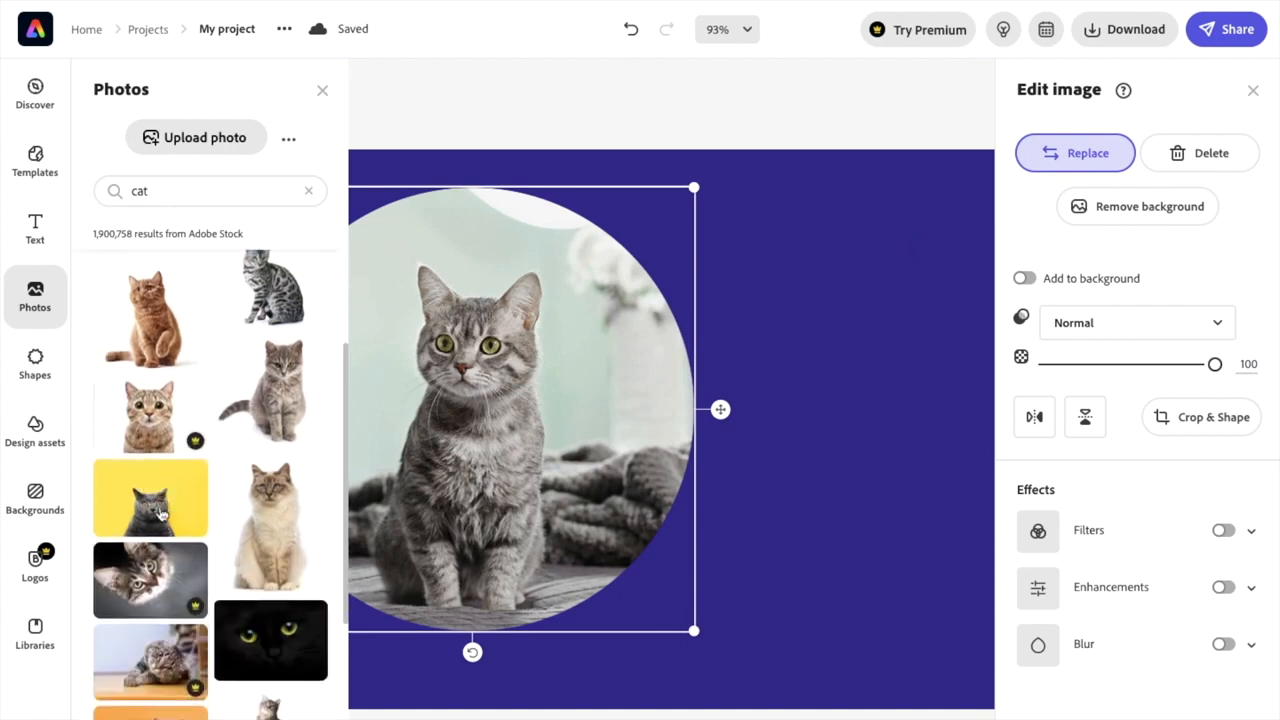
{"action": "left_click", "coordinate": [150, 498]}
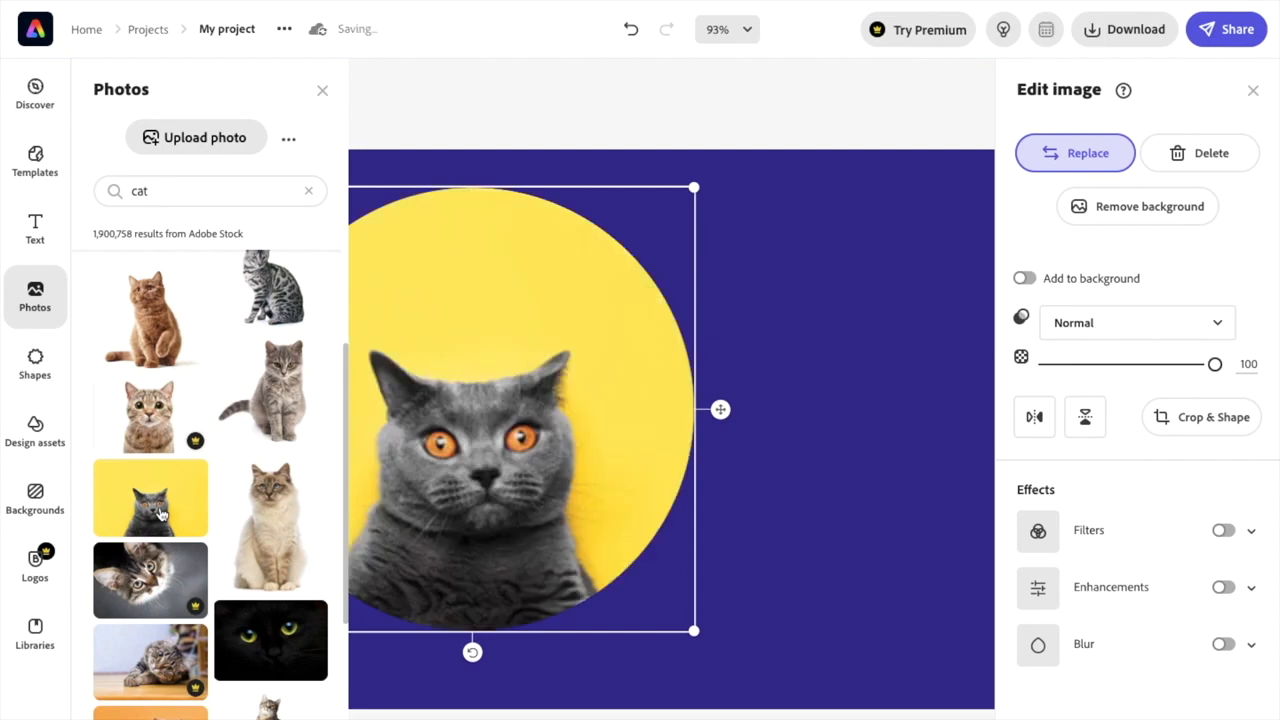